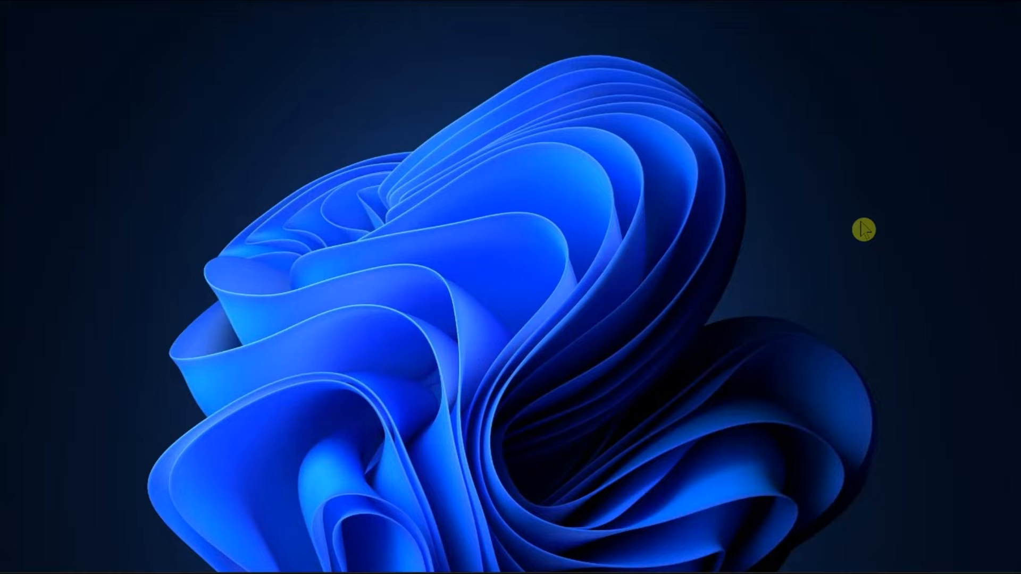
# Open Task Manager from the taskbar menu to close running terminals.
pyautogui.rightClick(374, 537)
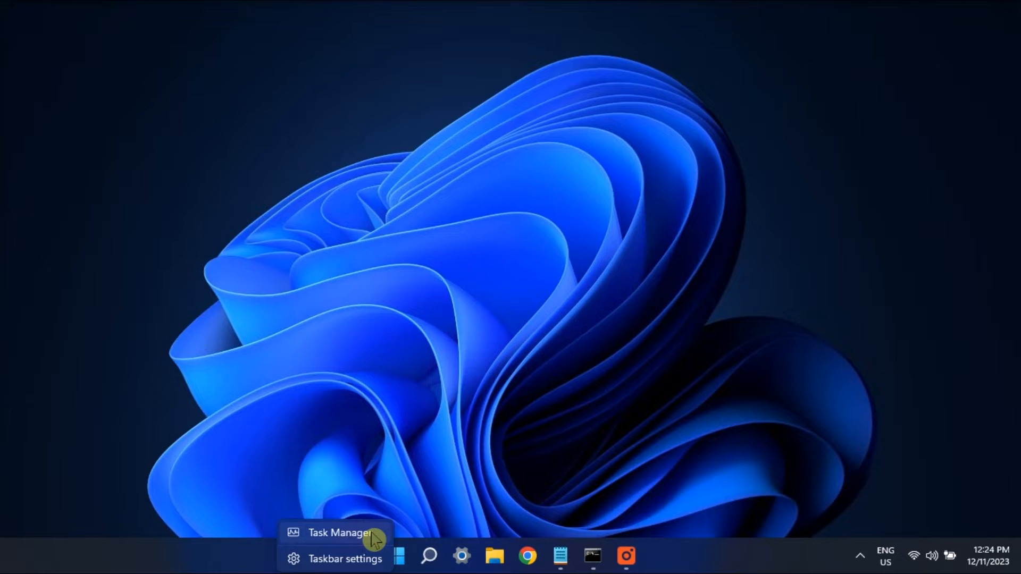
pyautogui.click(337, 533)
pyautogui.write('c')
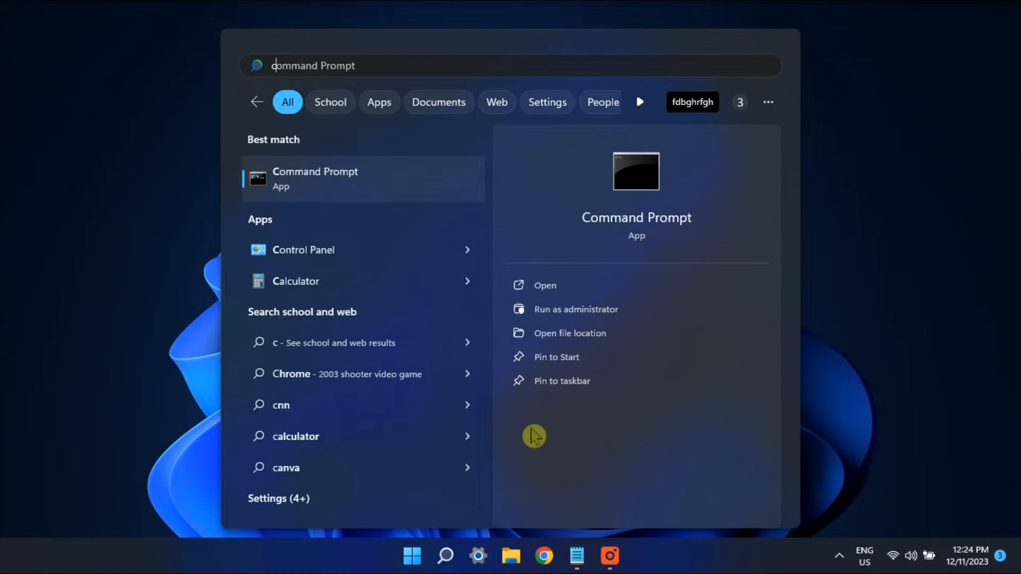
# Run Command Prompt as administrator, then launch Microsoft Store from the taskbar.
pyautogui.click(575, 308)
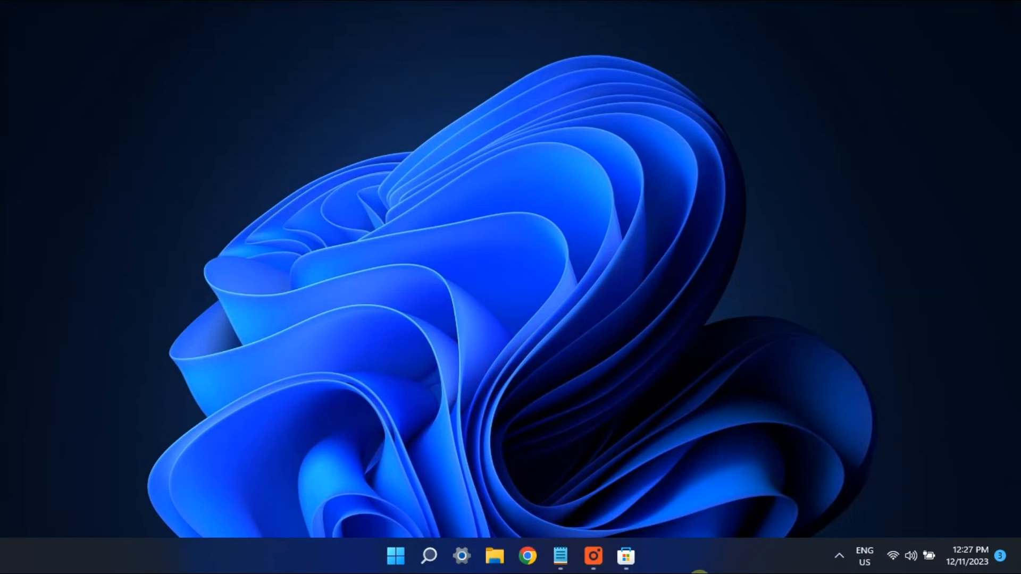
pyautogui.click(624, 555)
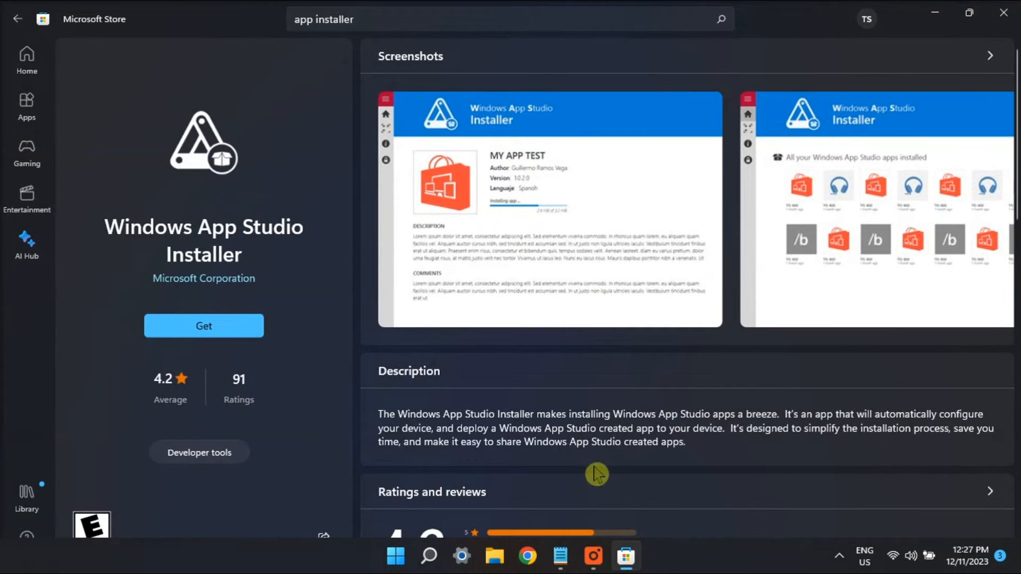